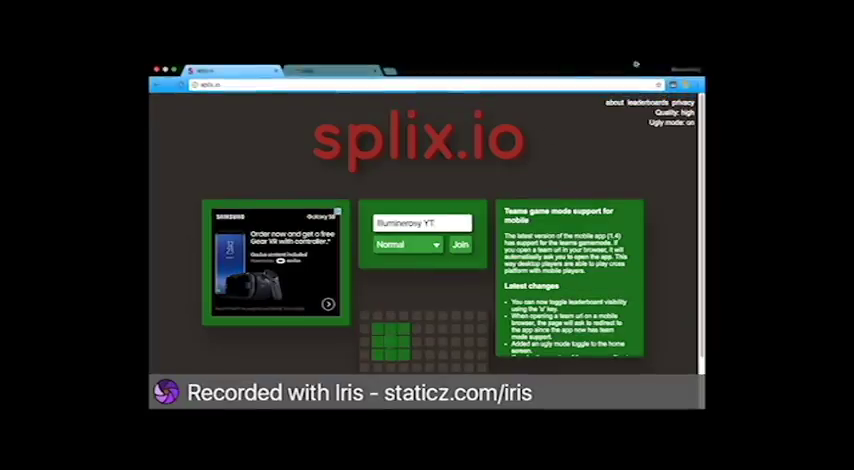
Join a match with the entered nickname so the red territory appears on the grid.
click(460, 246)
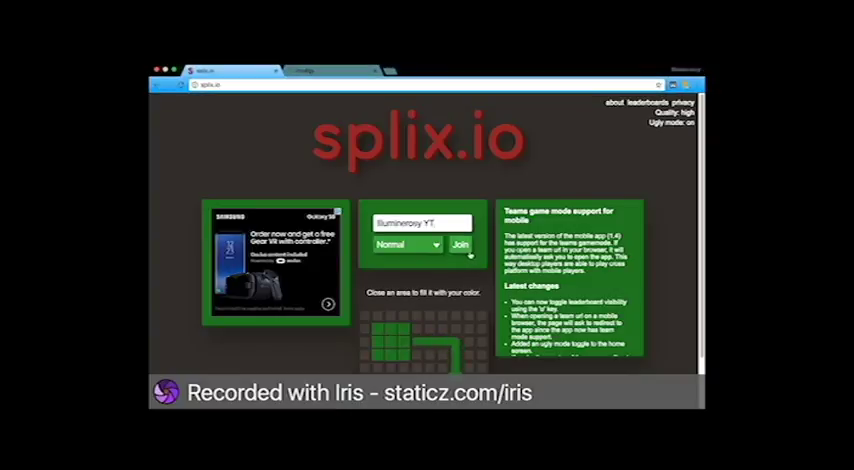
click(460, 246)
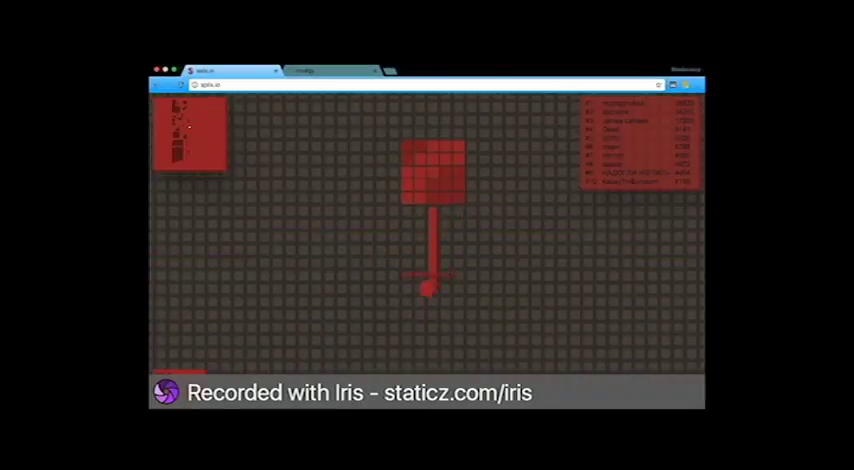